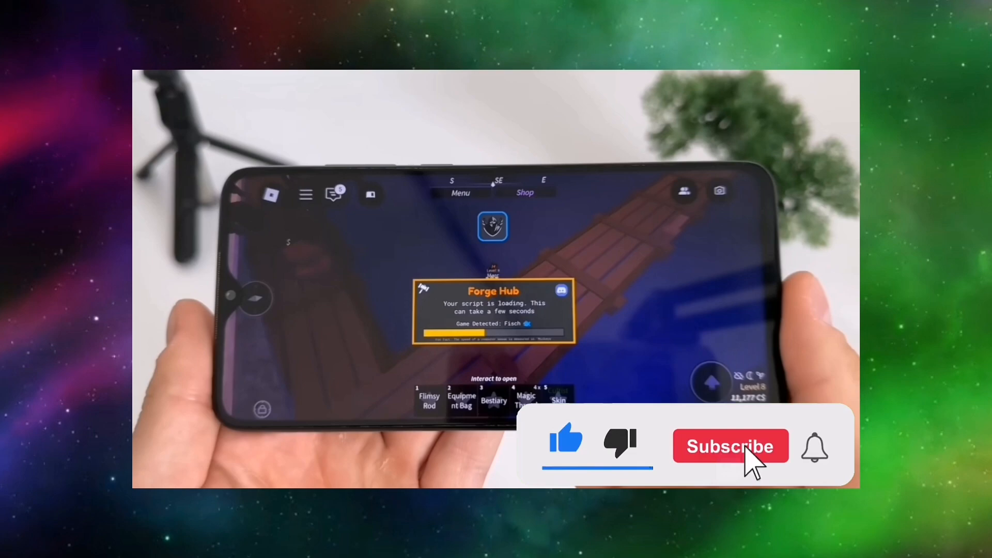
{"action": "left_click", "coordinate": [731, 446]}
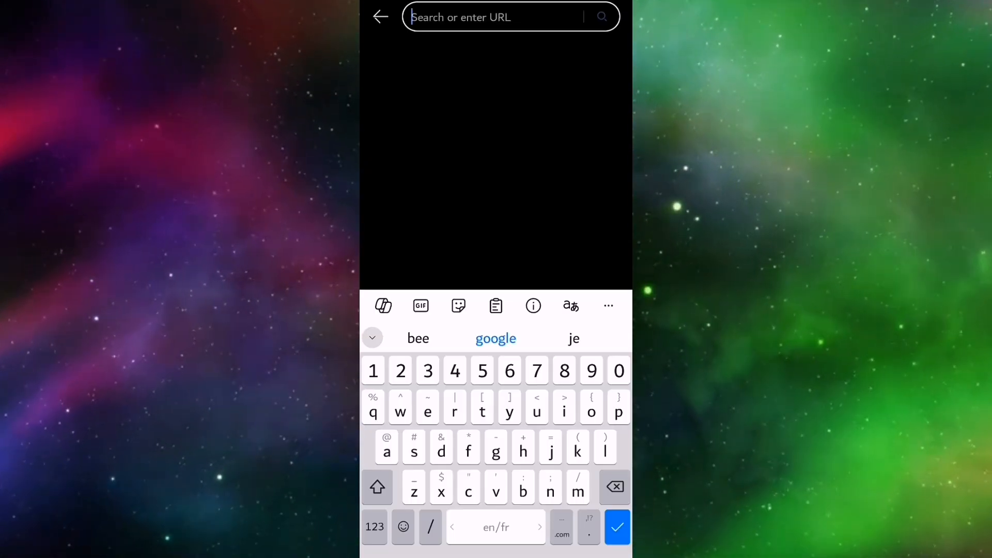
{"action": "type", "text": "www.appru"}
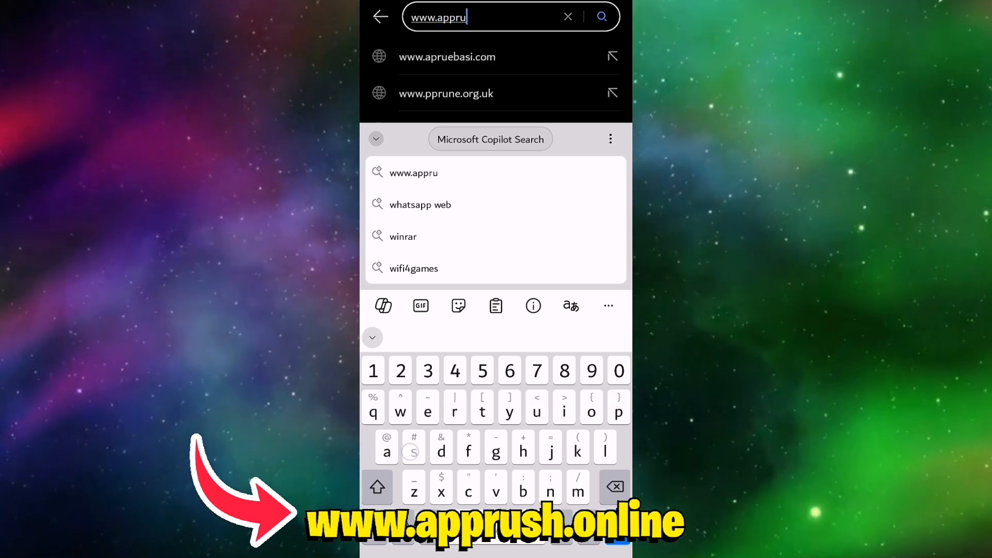
{"action": "type", "text": "sh.online"}
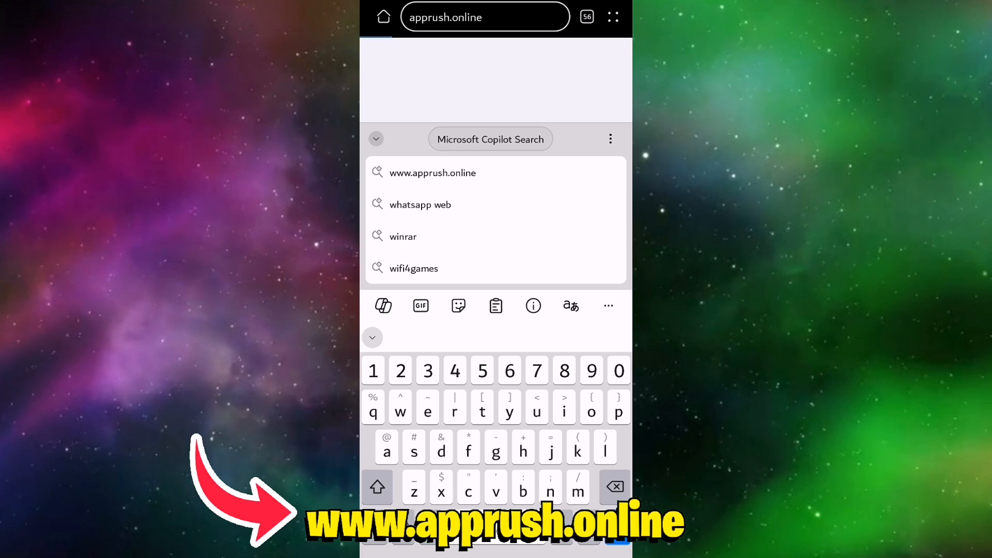
Load apprush.online and scroll past Featured Mods down to the Delta Executor card
{"action": "left_click", "coordinate": [432, 172]}
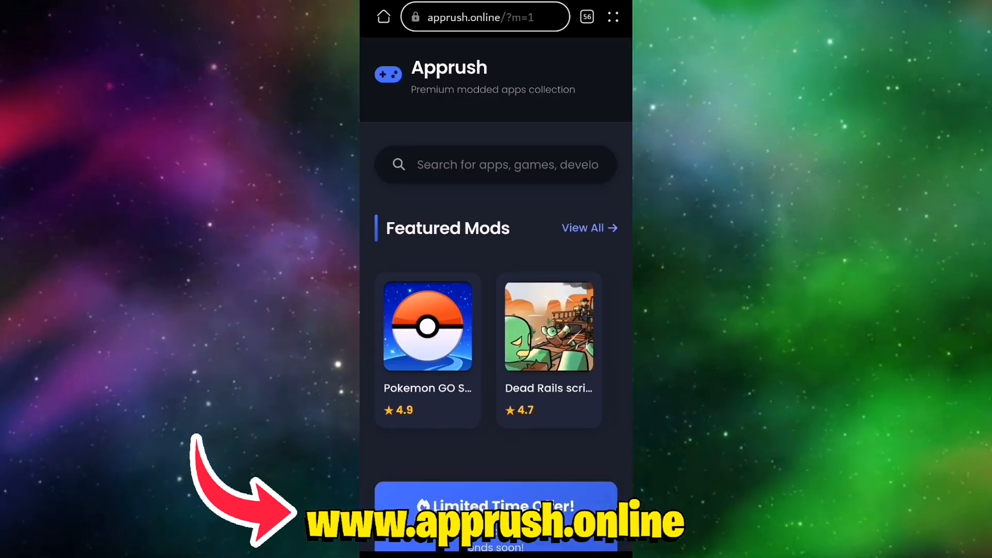
{"action": "scroll", "scroll_direction": "down", "scroll_amount": 3}
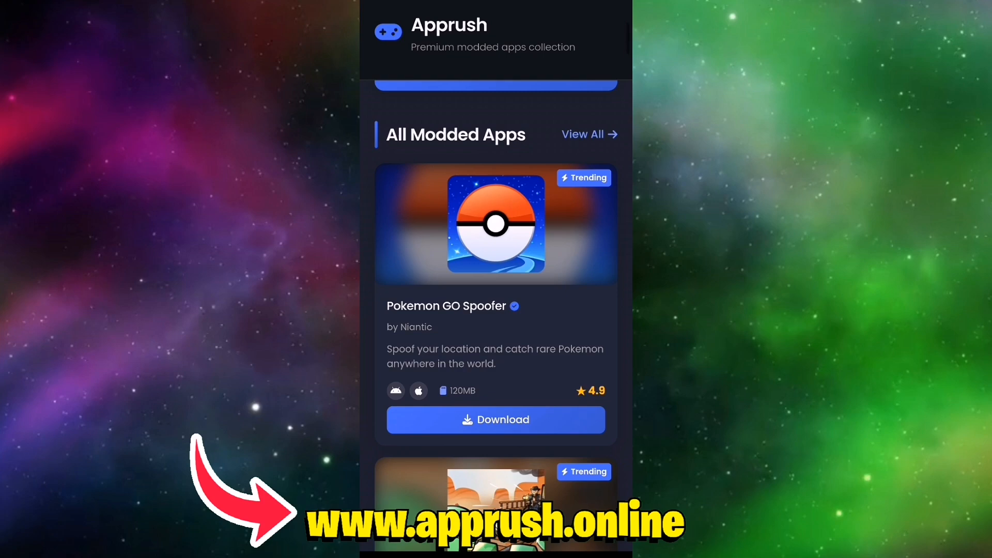
{"action": "scroll", "scroll_direction": "down", "scroll_amount": 3}
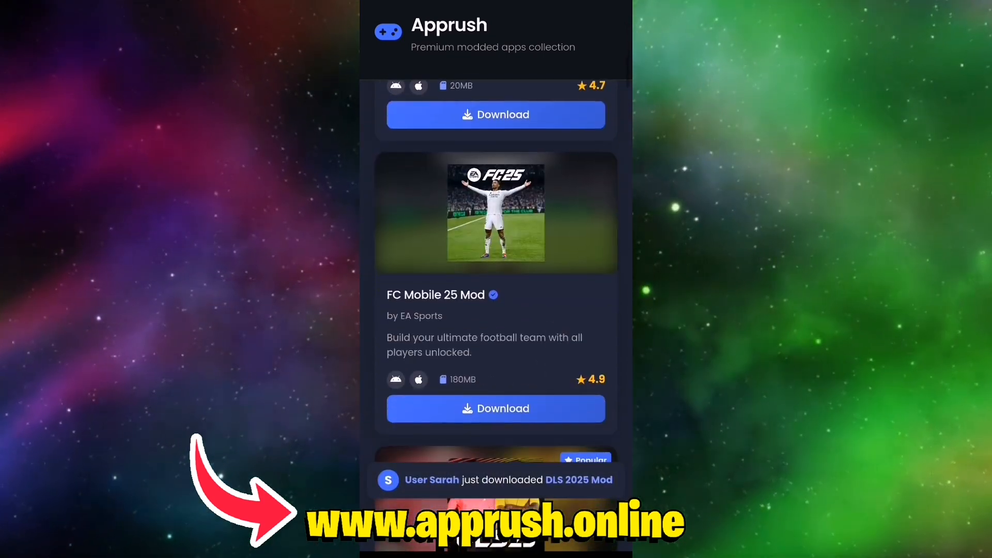
{"action": "scroll", "scroll_direction": "down", "scroll_amount": 3}
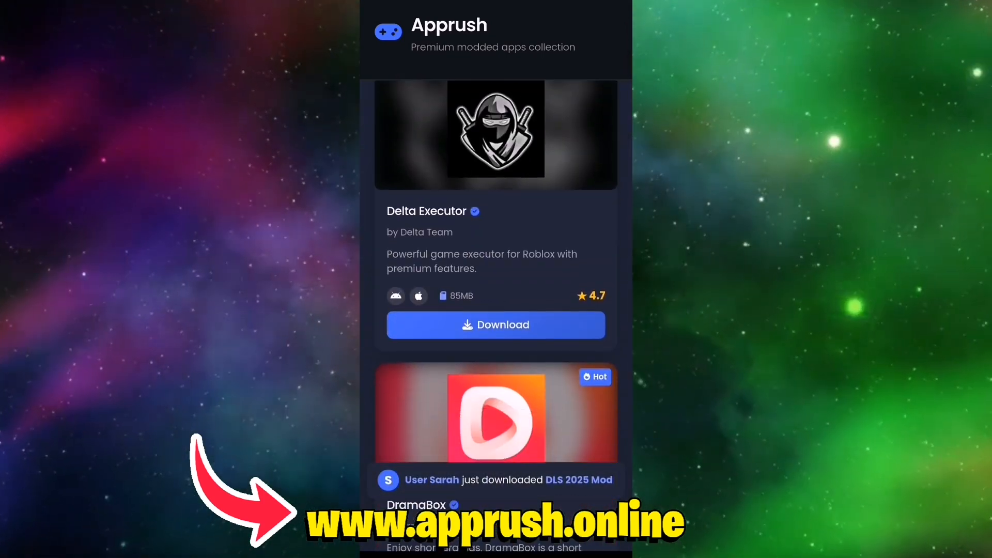
Download Delta Executor and choose Start the Installation in the popup
{"action": "left_click", "coordinate": [496, 325]}
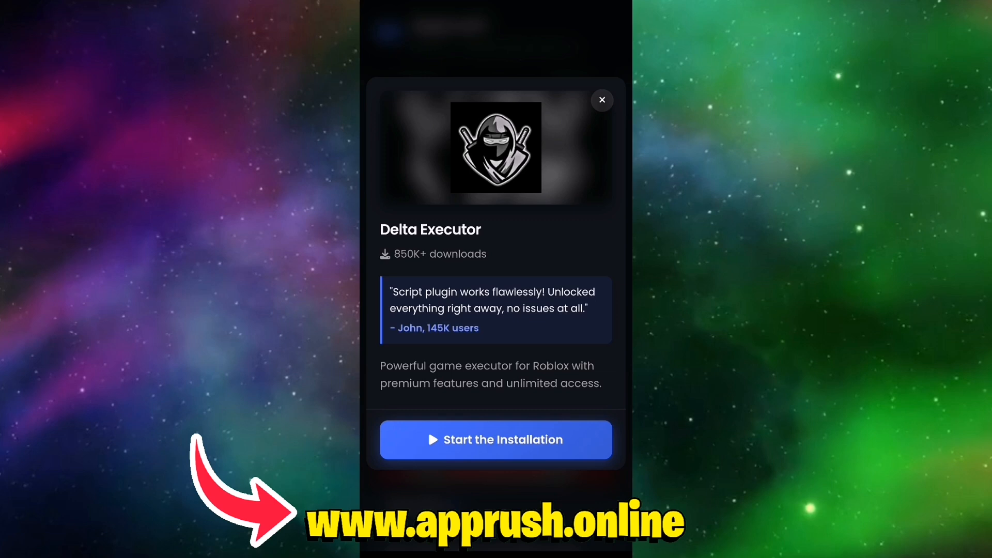
{"action": "left_click", "coordinate": [496, 439]}
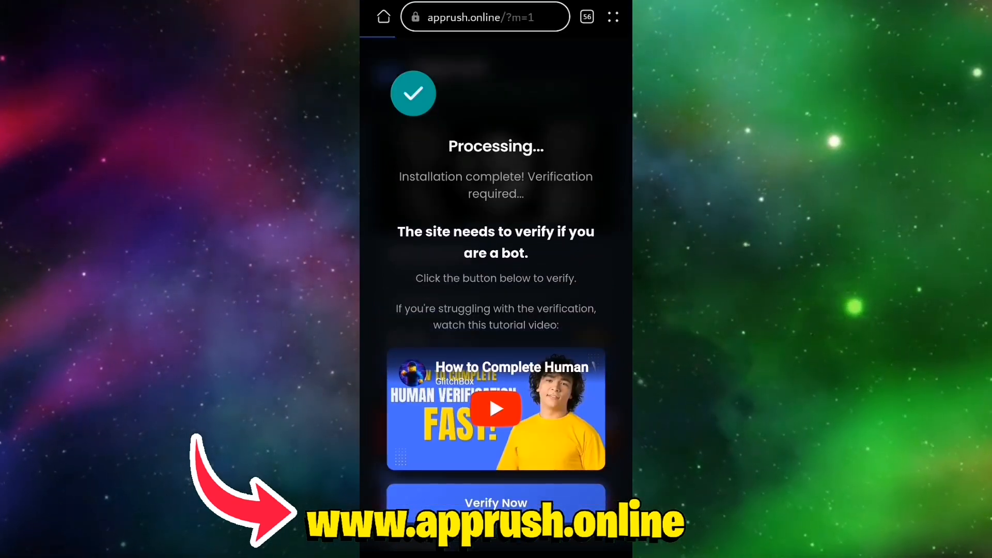
Choose Verify Now on the Processing screen, then show Farms in the Forge Hub menu
{"action": "left_click", "coordinate": [495, 502]}
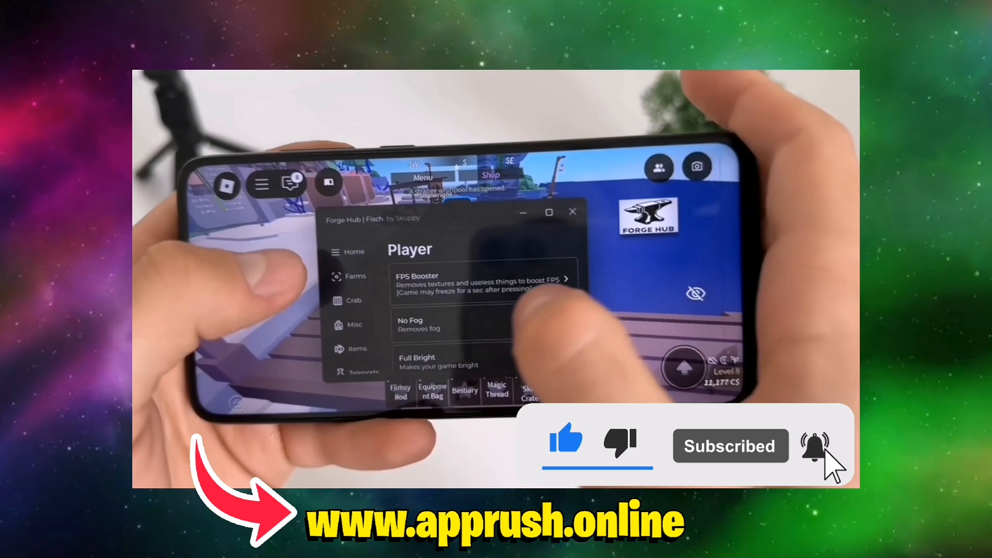
{"action": "left_click", "coordinate": [355, 276]}
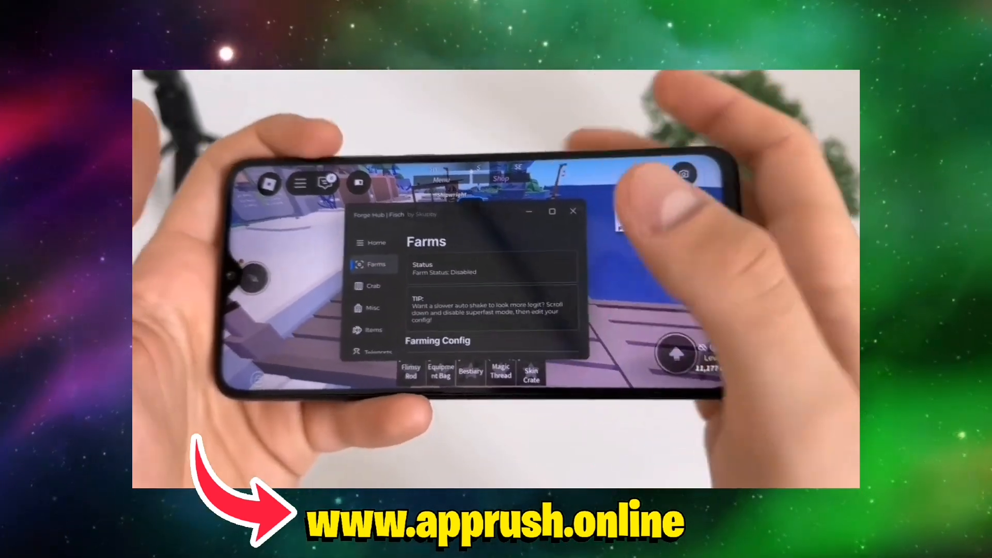